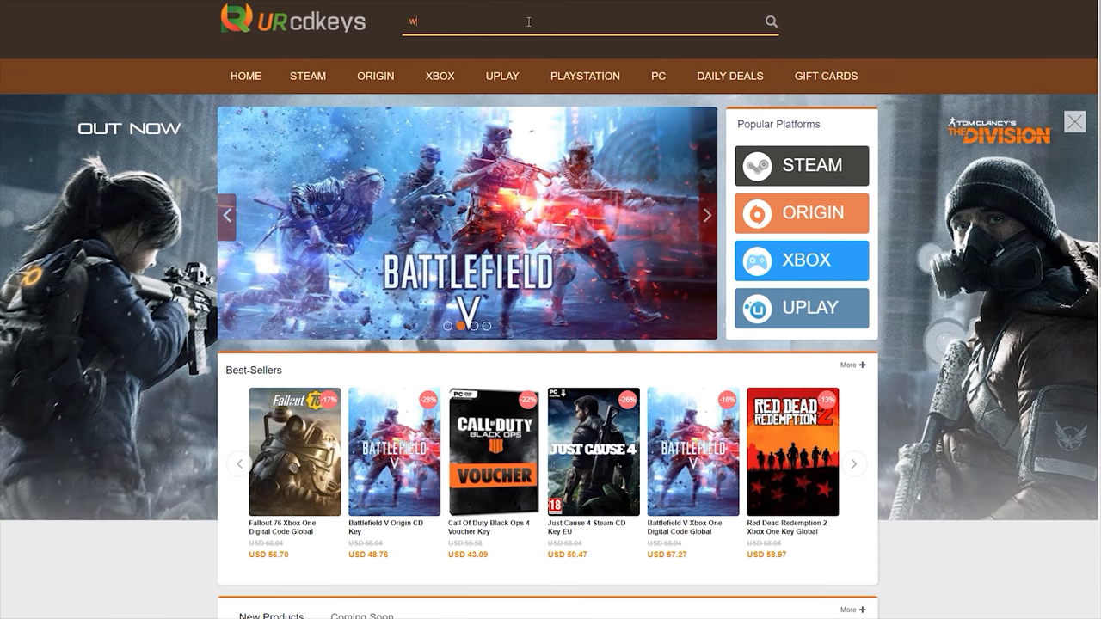
- Search 'windows 10' and open the Microsoft Windows 10 Pro OEM CD Key Global page
text(windows 10)
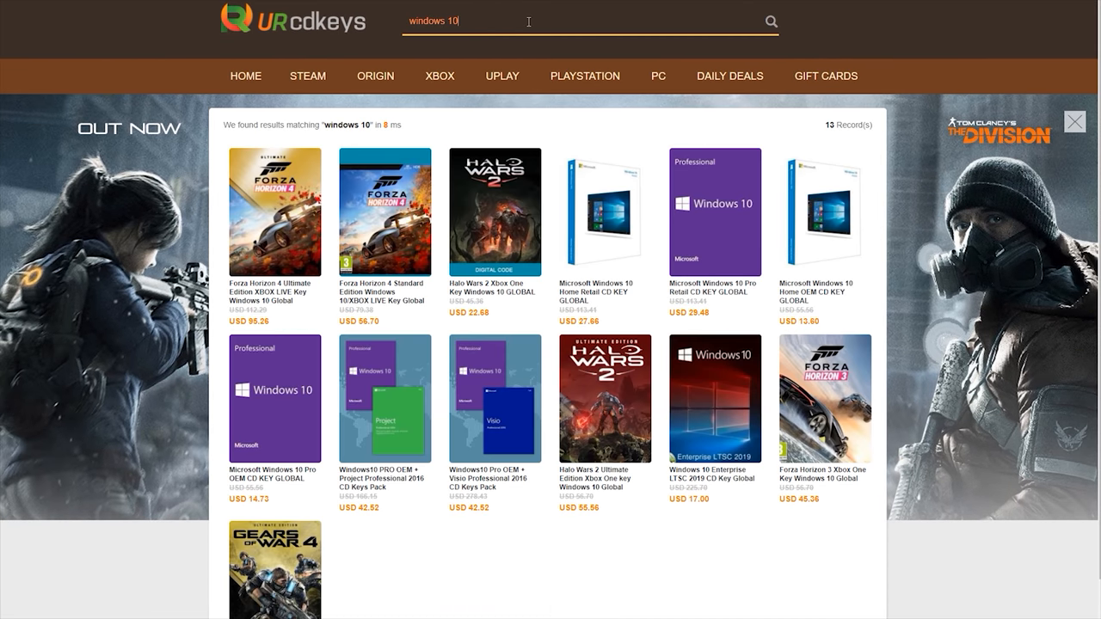
mouse_move(291, 397)
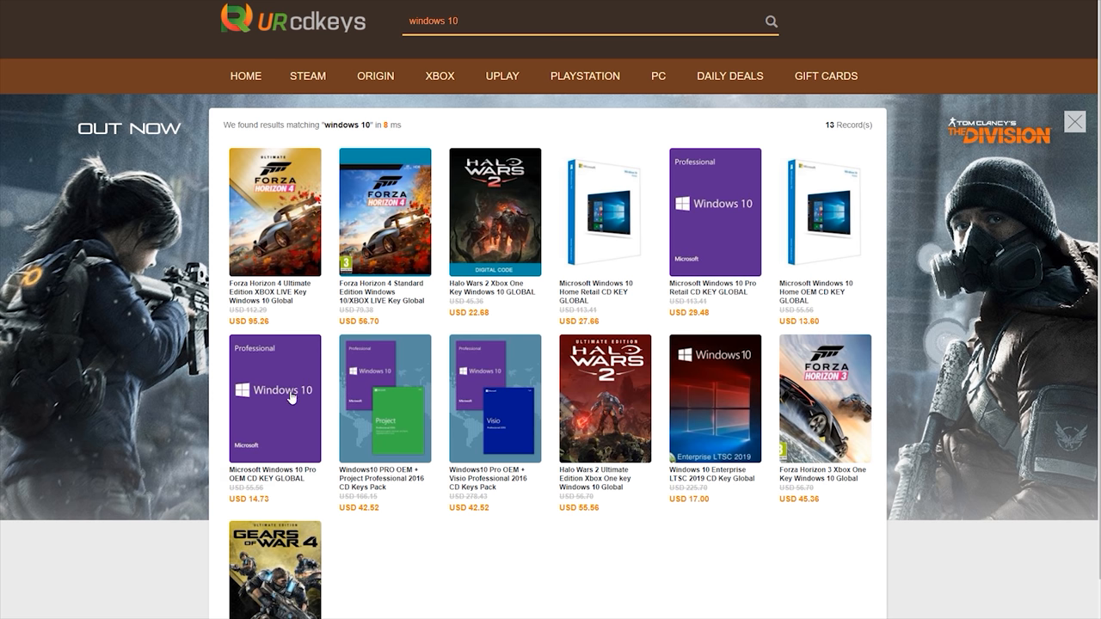
click(274, 397)
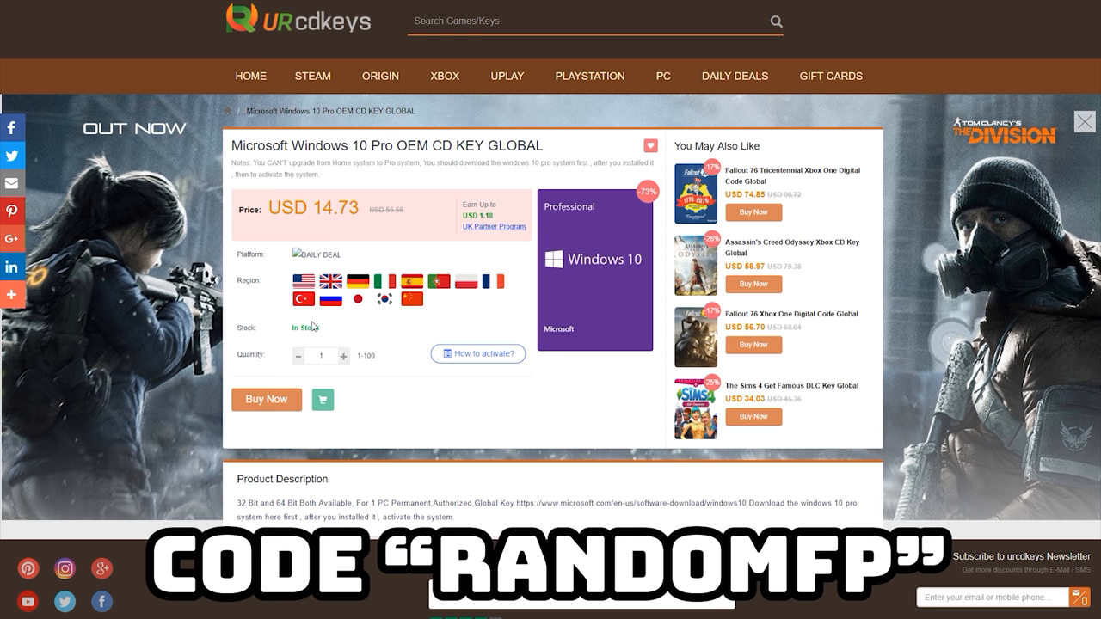
- Buy the Windows 10 Pro OEM key with promo code 'randomfp', bringing the total to USD 11.78
click(266, 399)
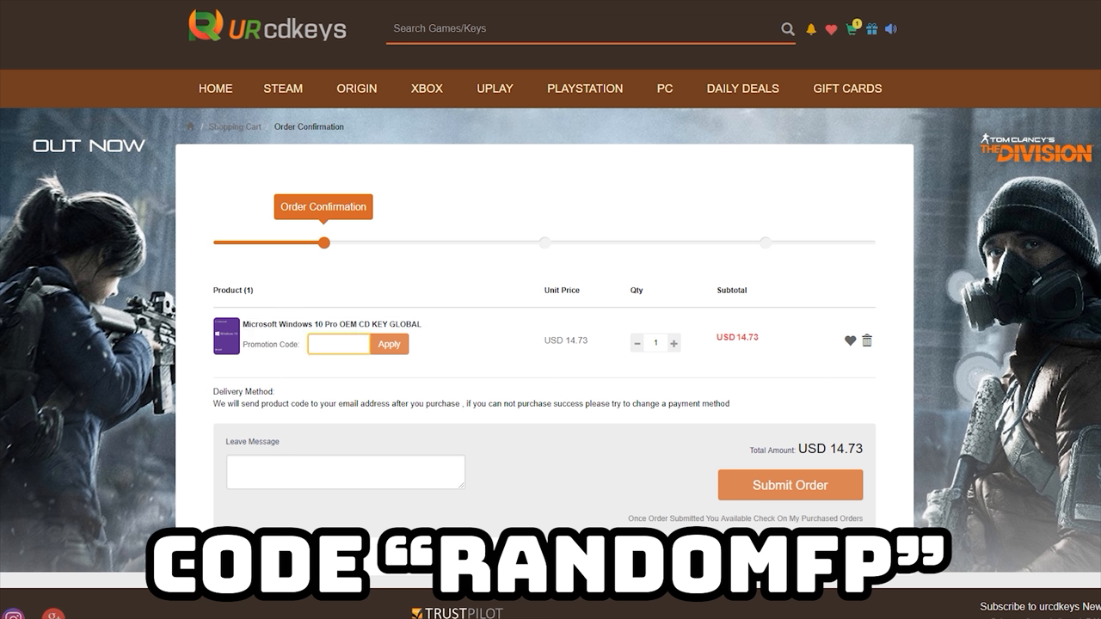
text(randomfp)
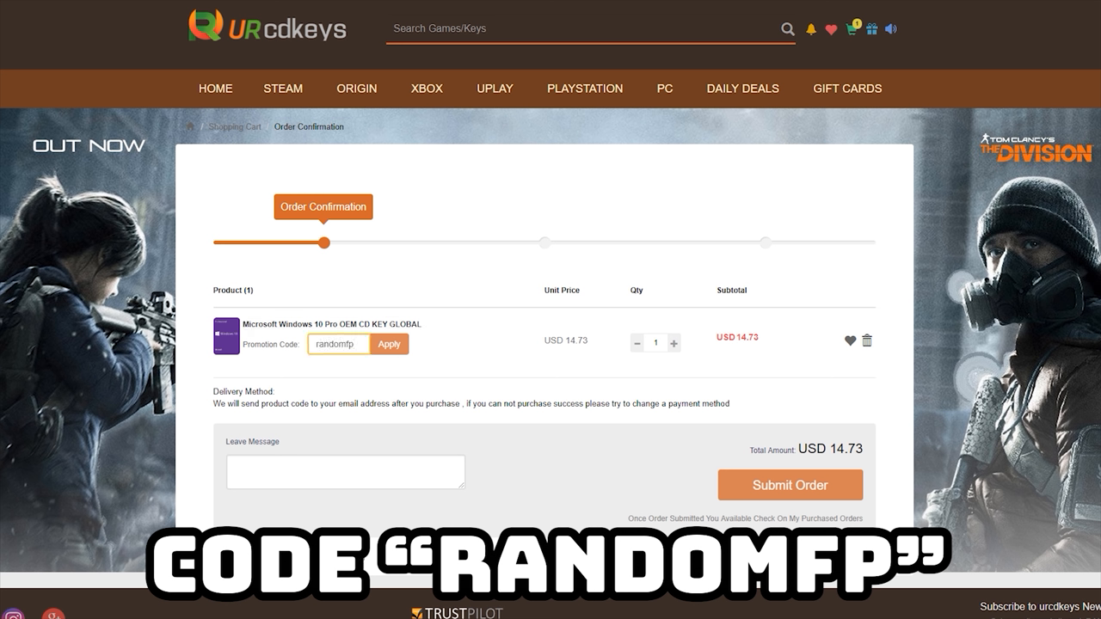
click(389, 344)
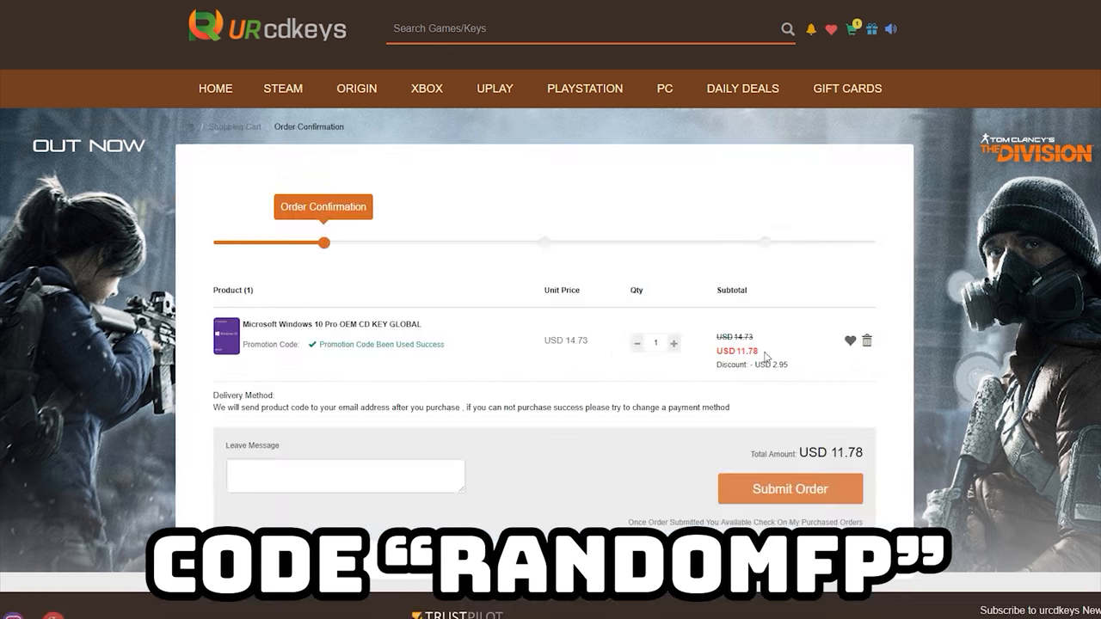
mouse_move(470, 338)
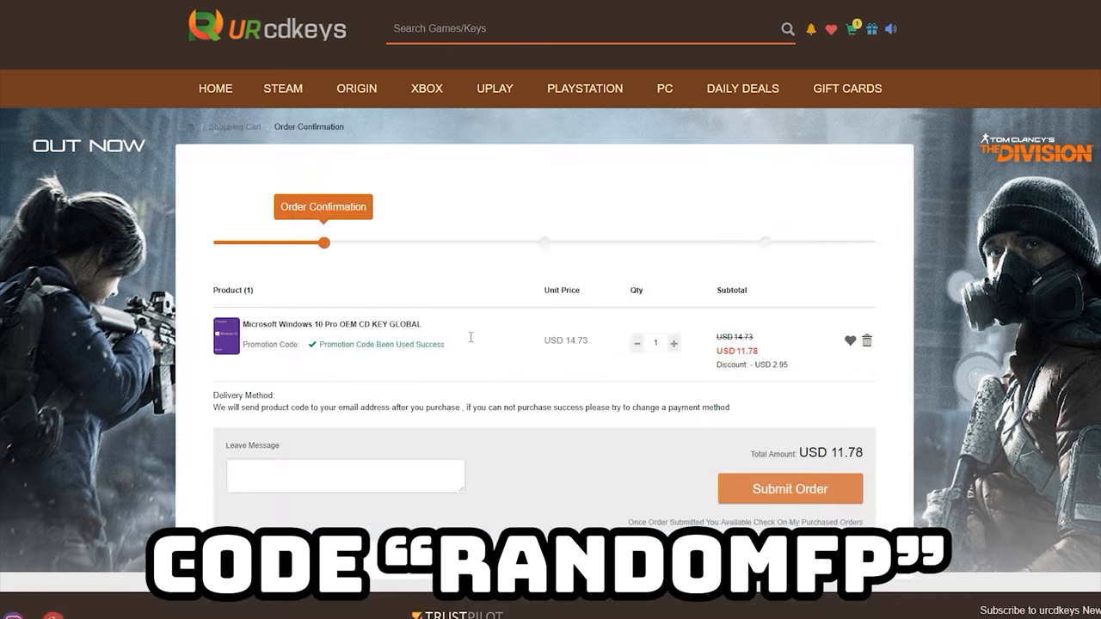